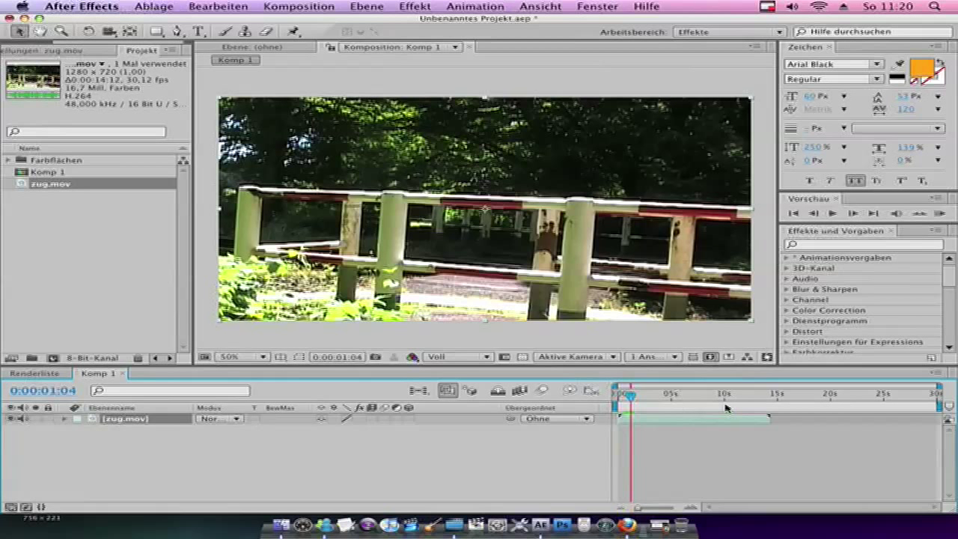
mouse_move(672, 406)
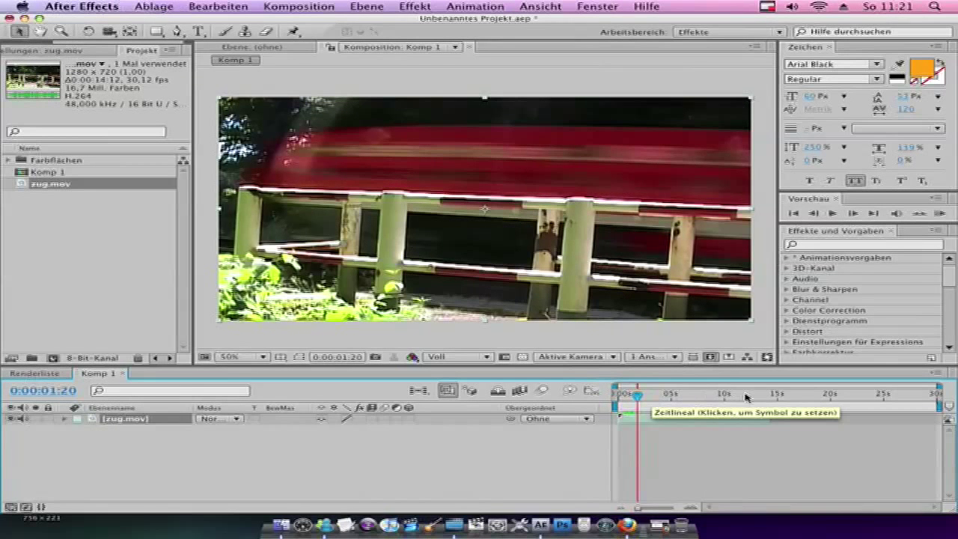
Scrub through the zug.mov clip to find 0:00:06:11, where the person reaches the fence
left_click(725, 394)
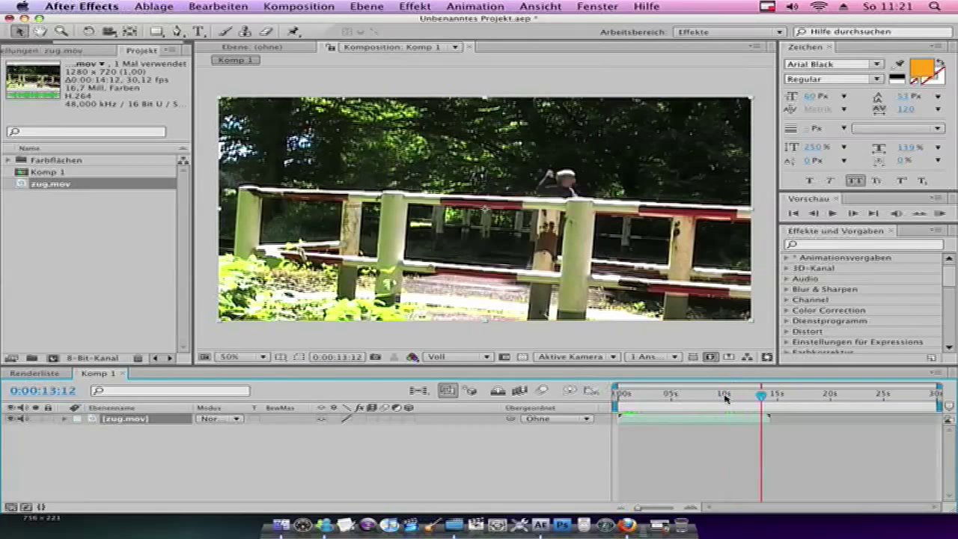
left_click_drag(760, 395, 724, 394)
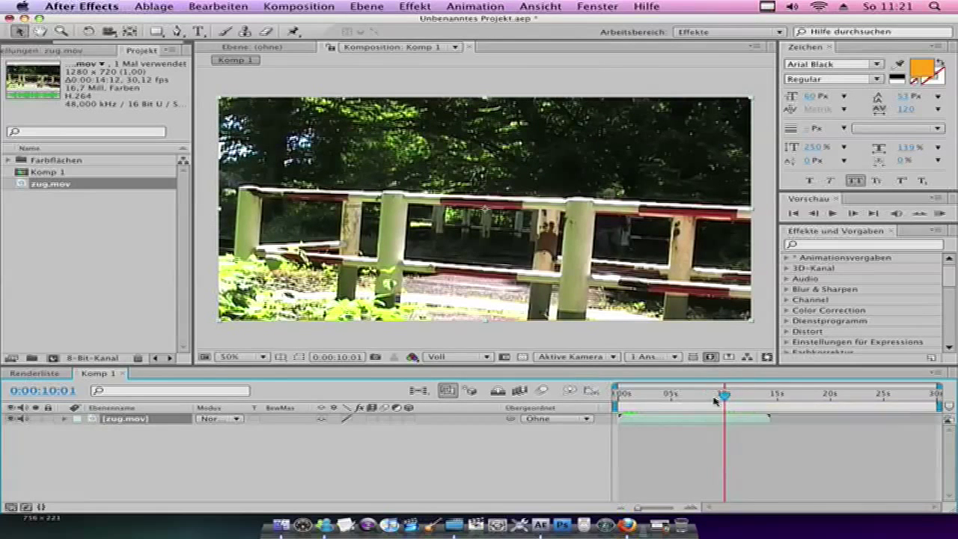
left_click(710, 394)
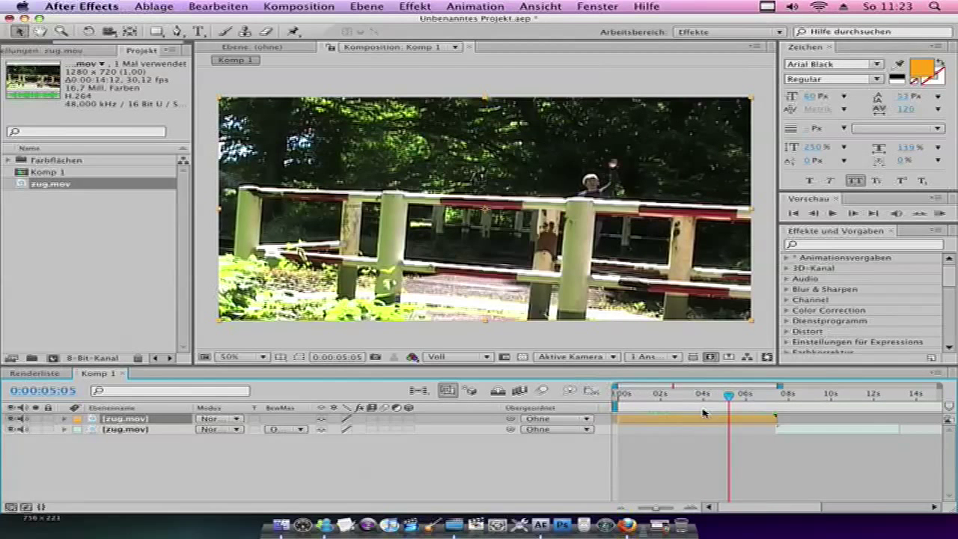
left_click(685, 393)
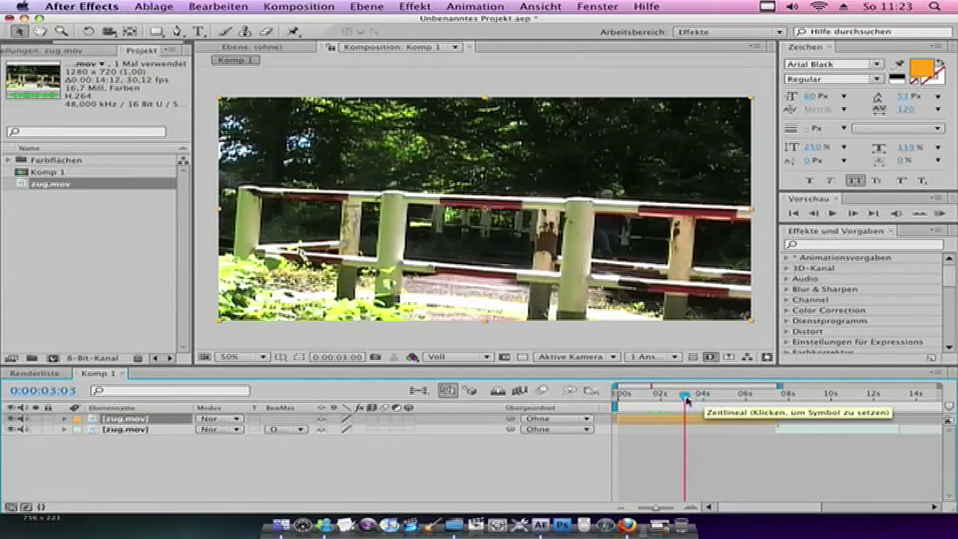
left_click(721, 394)
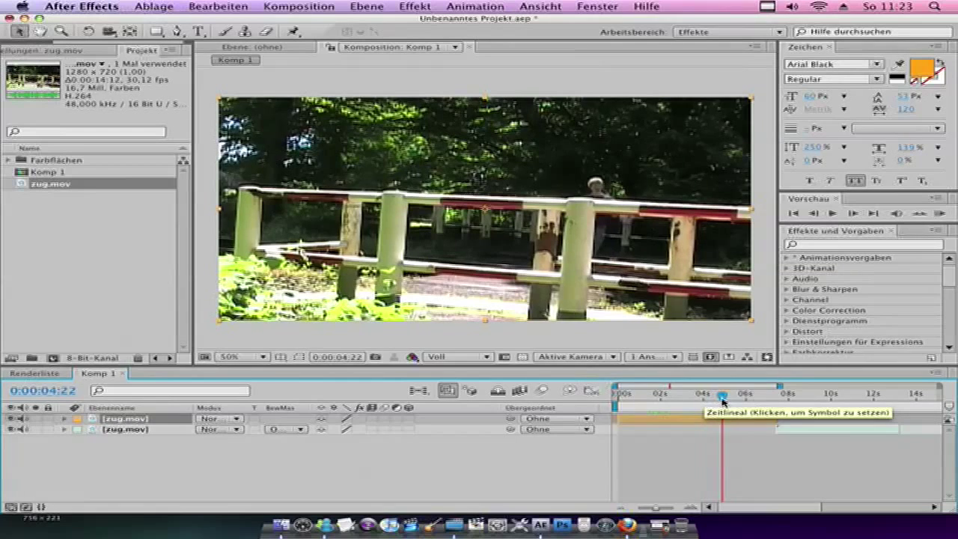
left_click(745, 395)
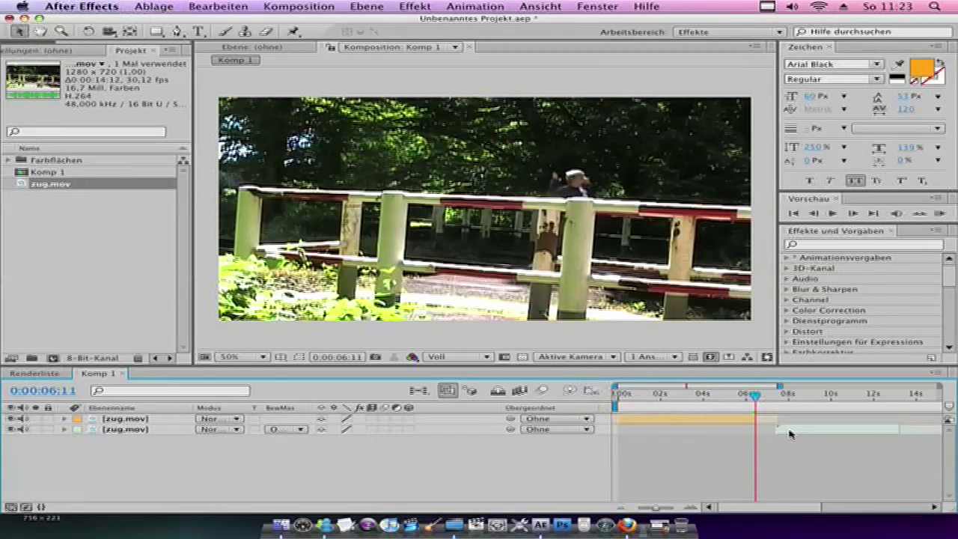
Shift the lower zug.mov copy to start at 0:00:06:11, then check the train arriving
left_click(125, 429)
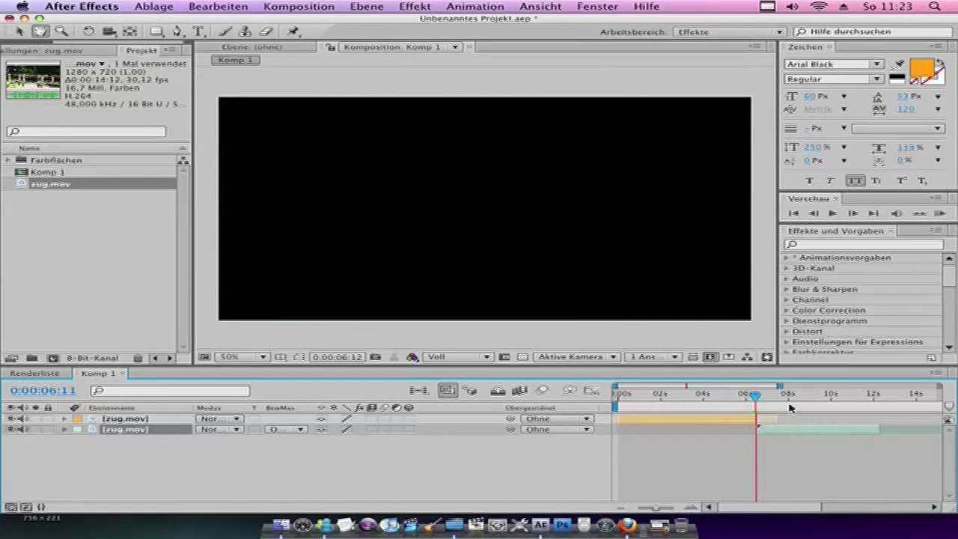
left_click_drag(754, 394, 778, 394)
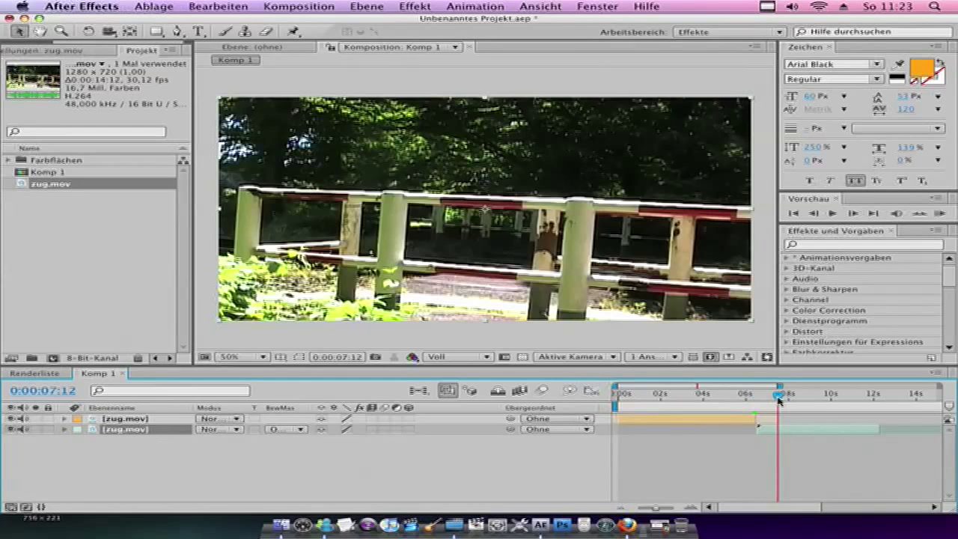
left_click(791, 394)
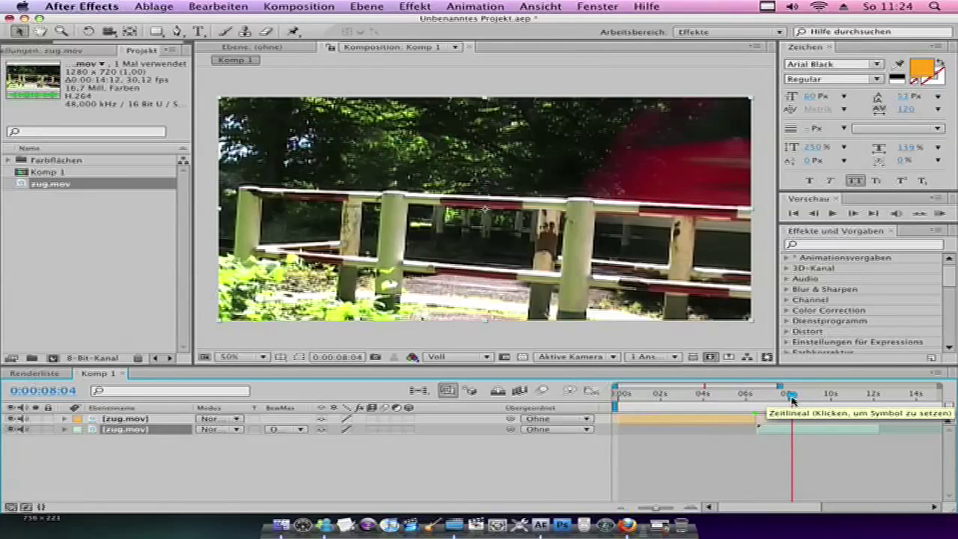
left_click(788, 393)
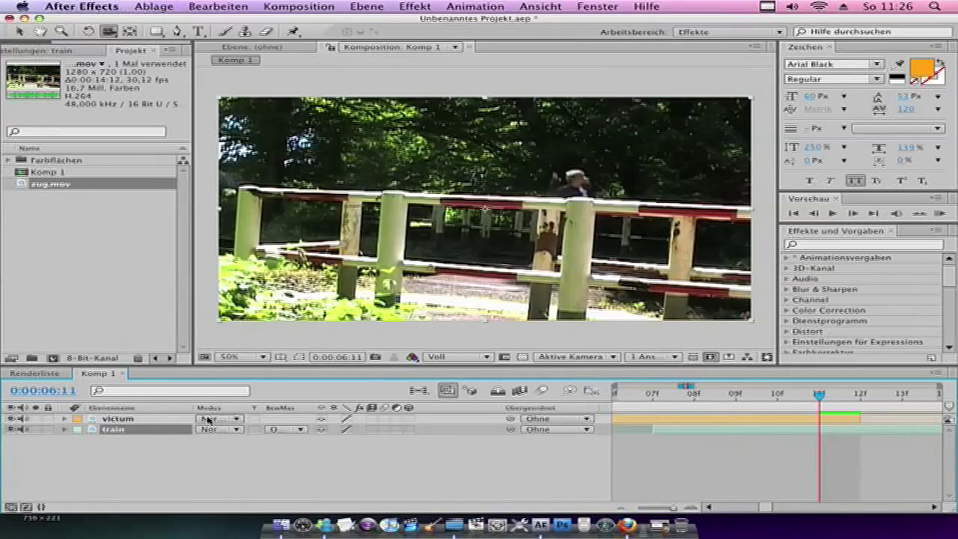
Reveal the victum layer's Opacity (Deckkraft) and lower it to 48%
left_click(117, 418)
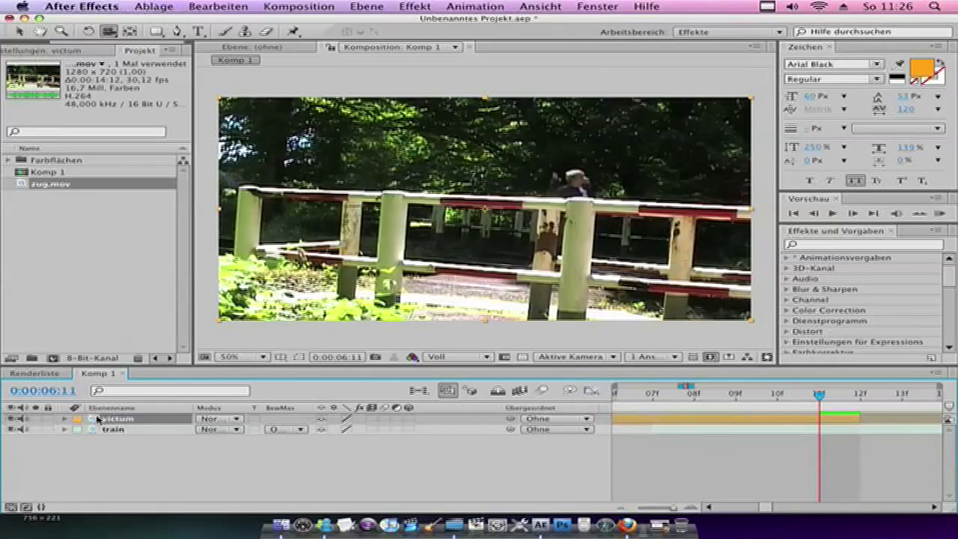
left_click(64, 418)
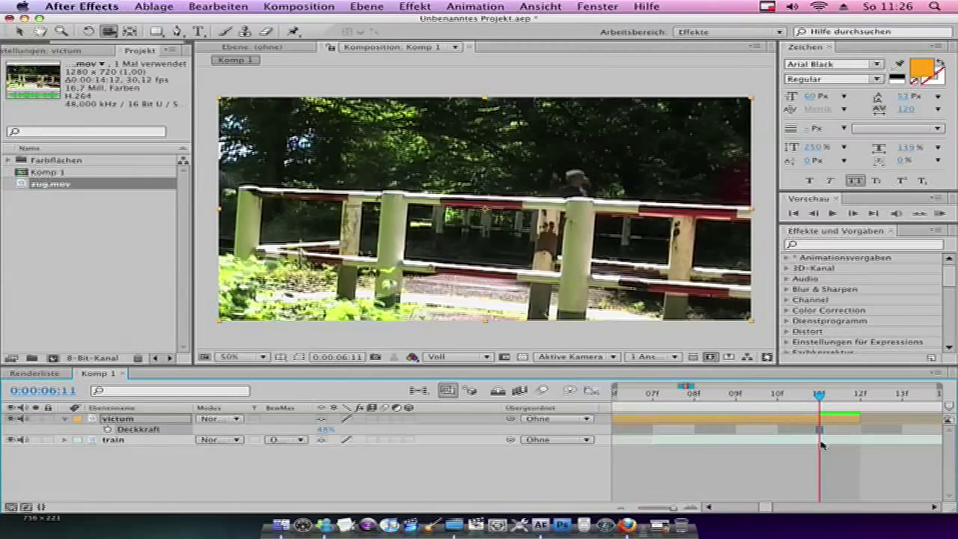
left_click(113, 439)
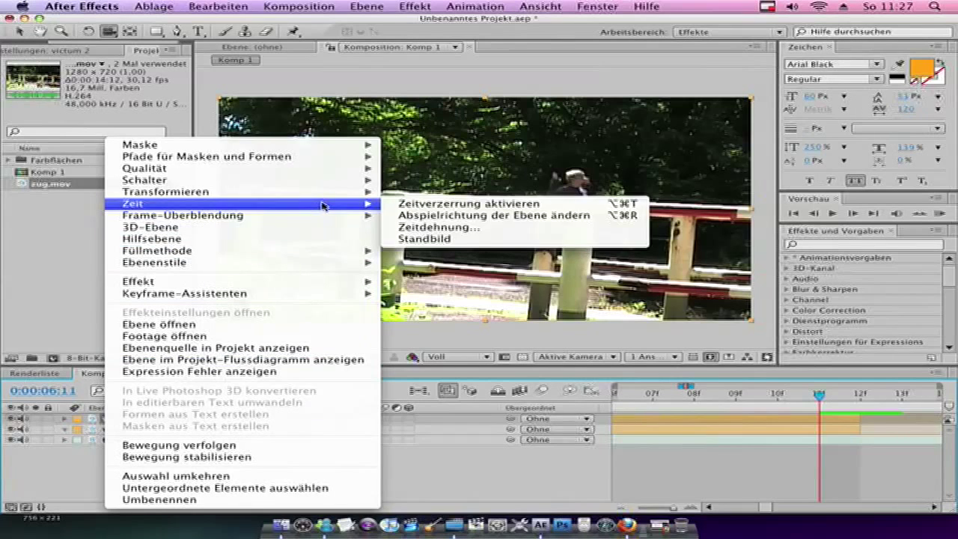
Create held-frame copies of victum at 0:00:06:11 via Zeit > Standbild
left_click(465, 203)
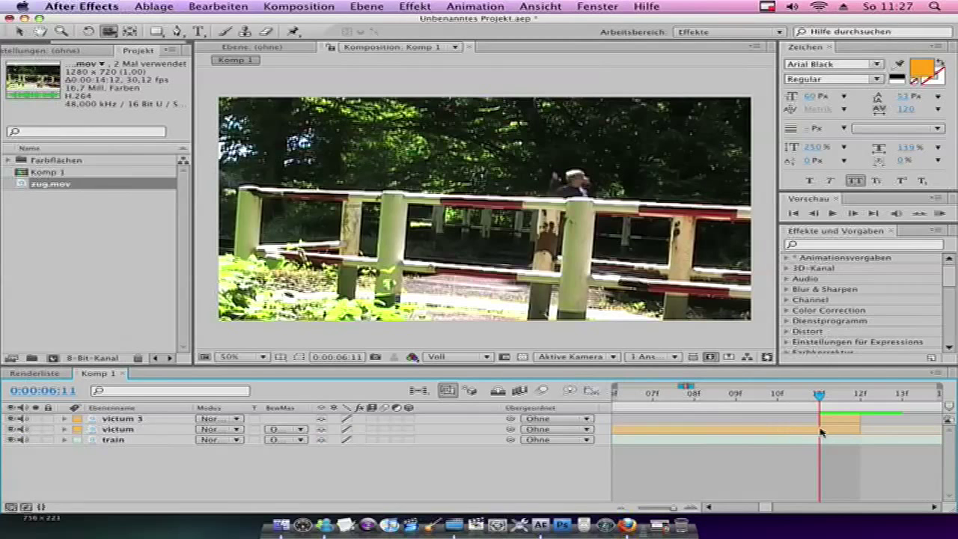
left_click(117, 429)
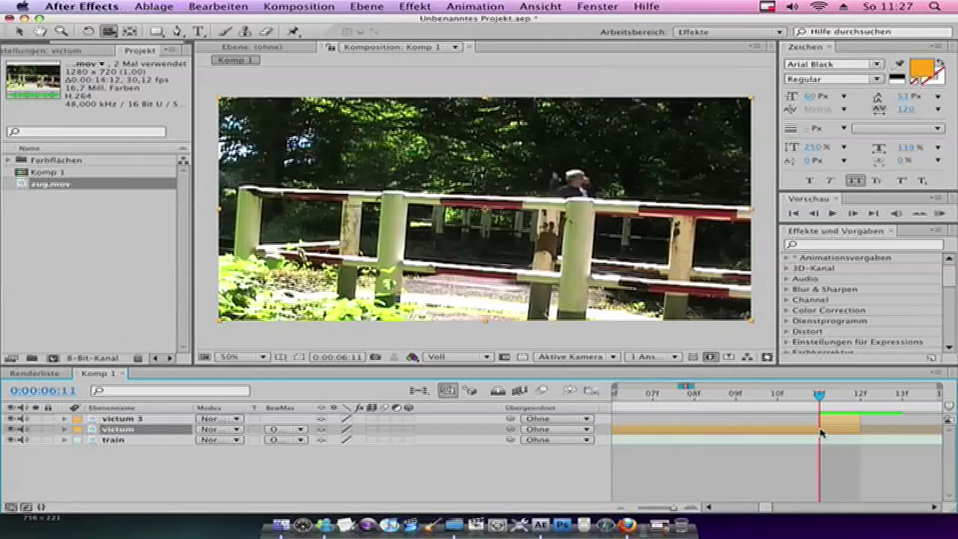
mouse_move(694, 438)
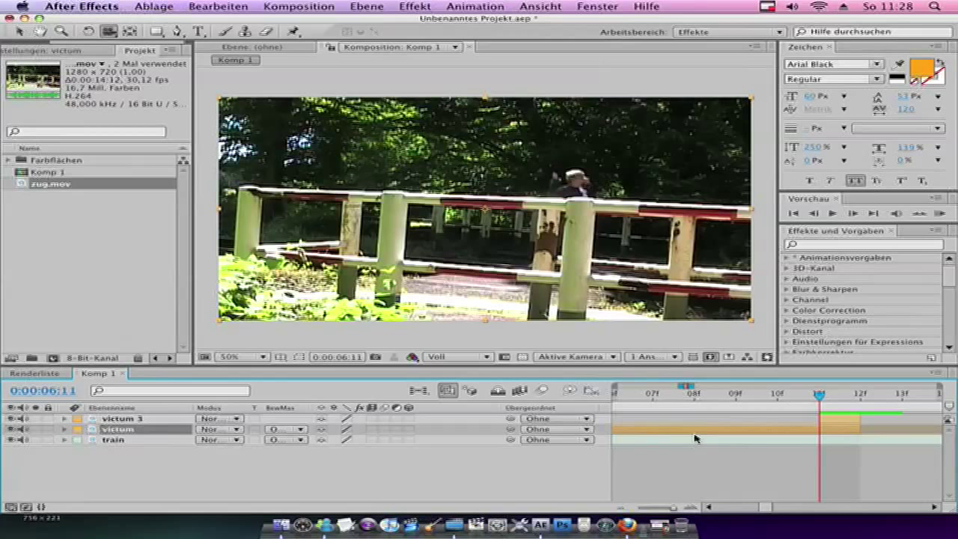
mouse_move(404, 434)
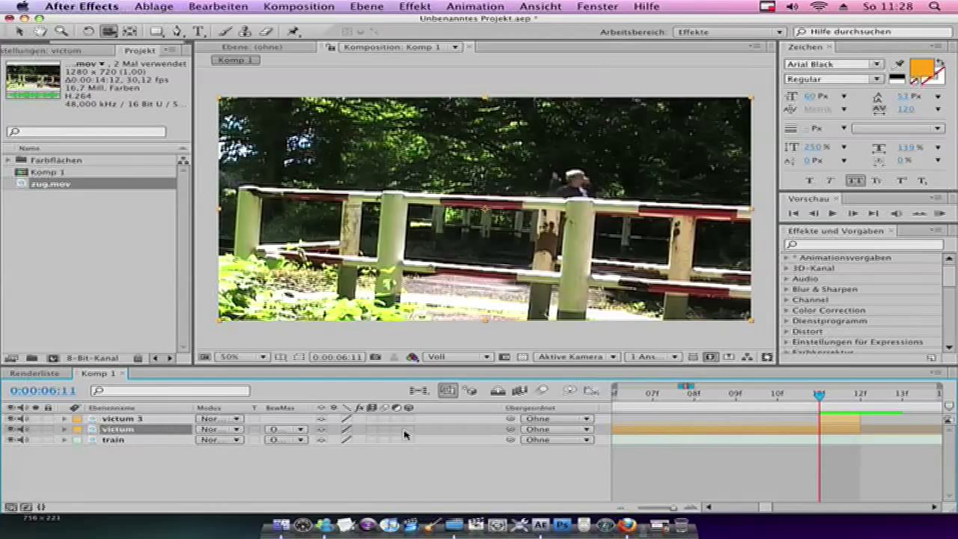
mouse_move(818, 396)
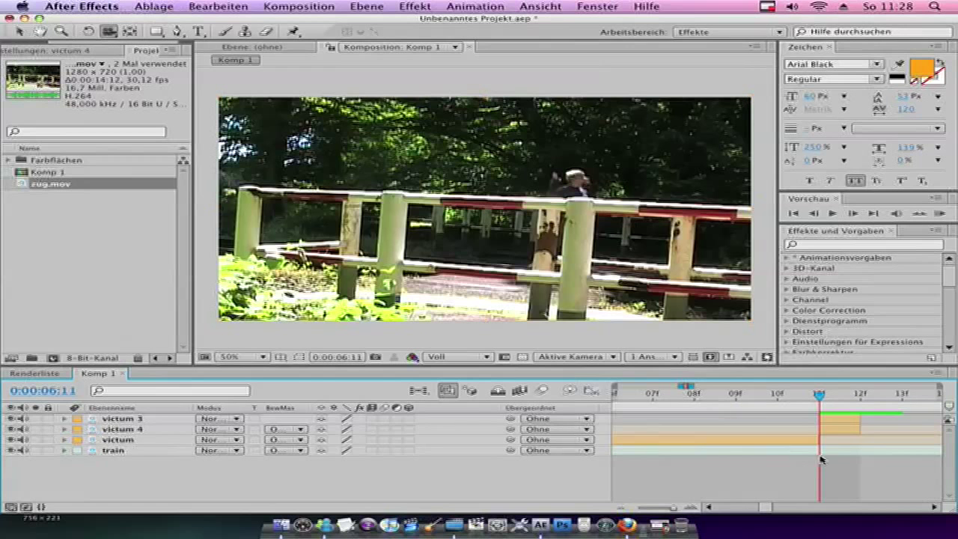
left_click(122, 429)
type("freeze frame")
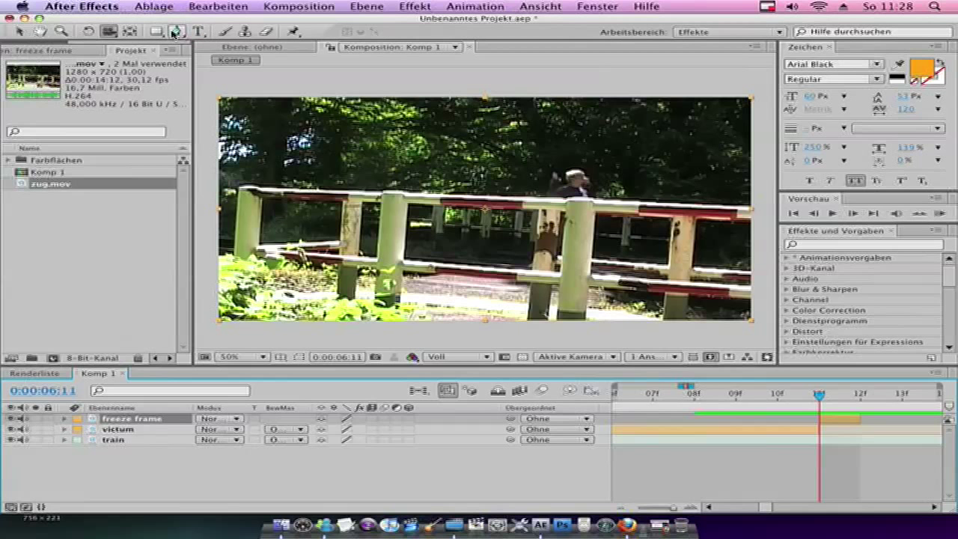
Select the Pen tool from the toolbar for drawing a mask
left_click(177, 31)
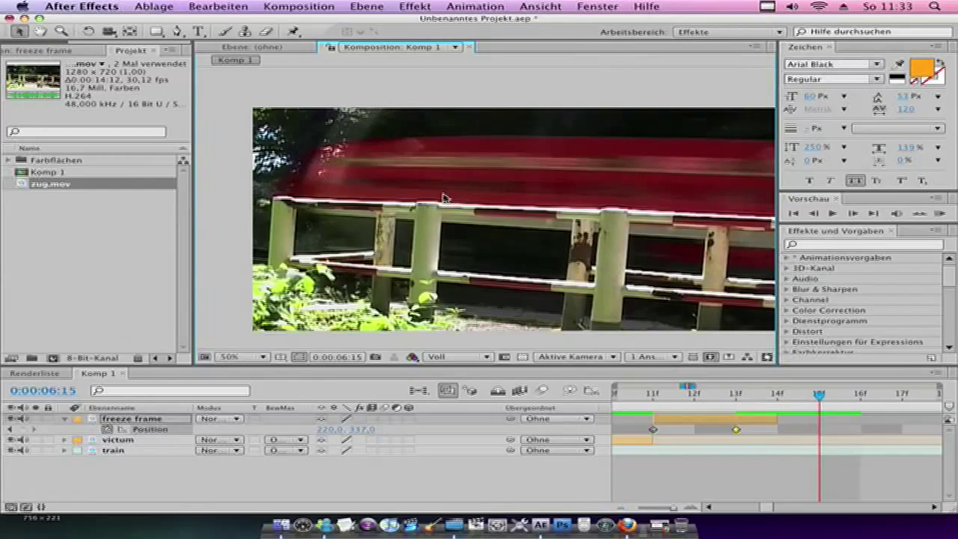
Keyframe the masked freeze frame figure's Position, reaching -270, 315 at 0:00:06:17
left_click(736, 393)
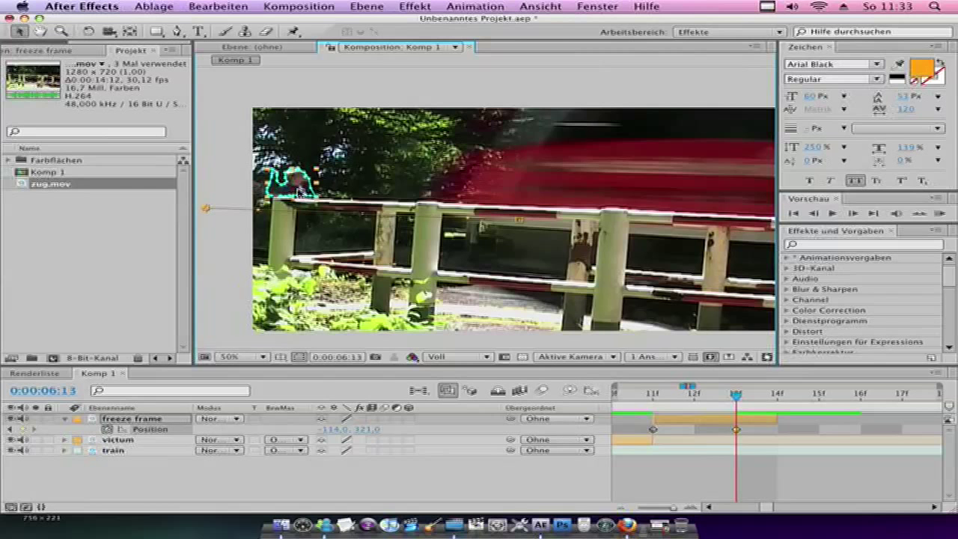
left_click(819, 394)
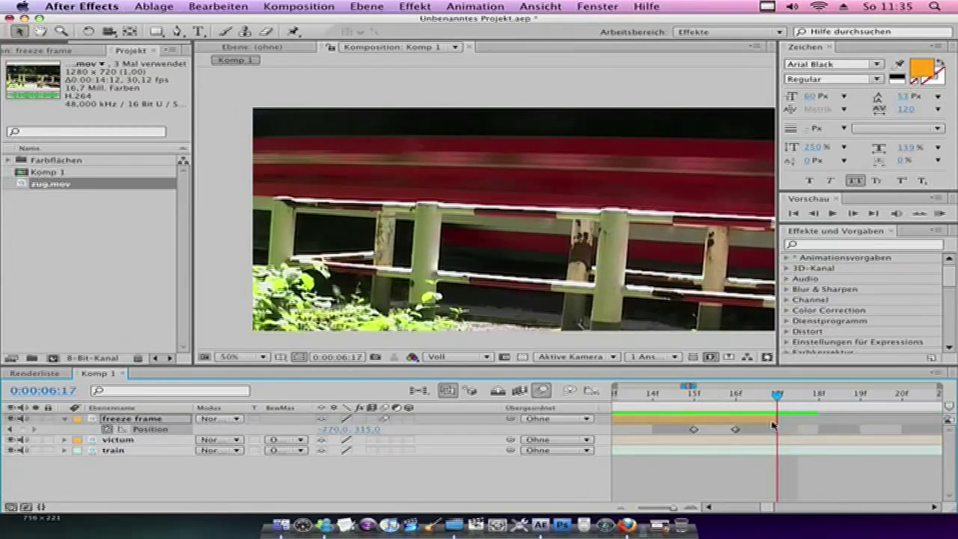
Drag the time indicator back to 0:00:06:10 to preview the motion-blurred impact
left_click_drag(776, 393, 694, 393)
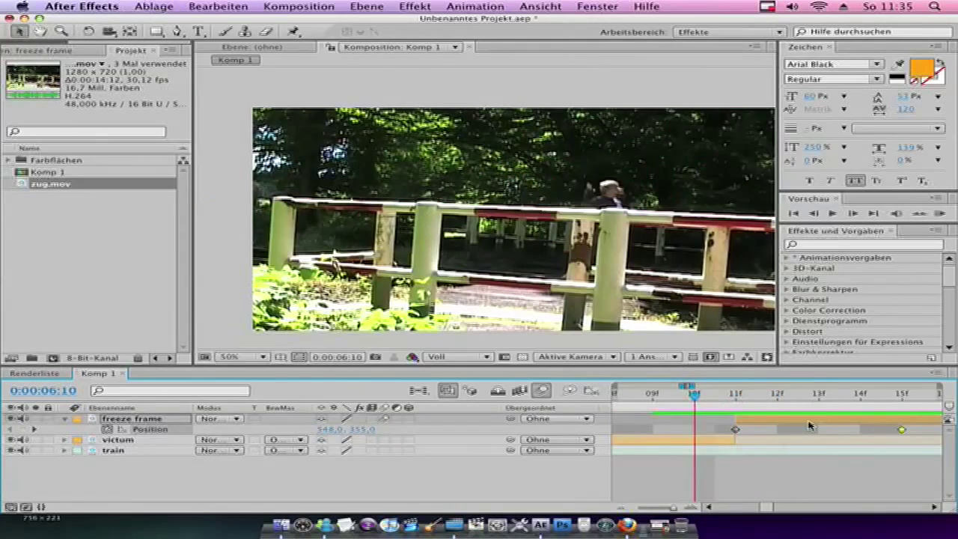